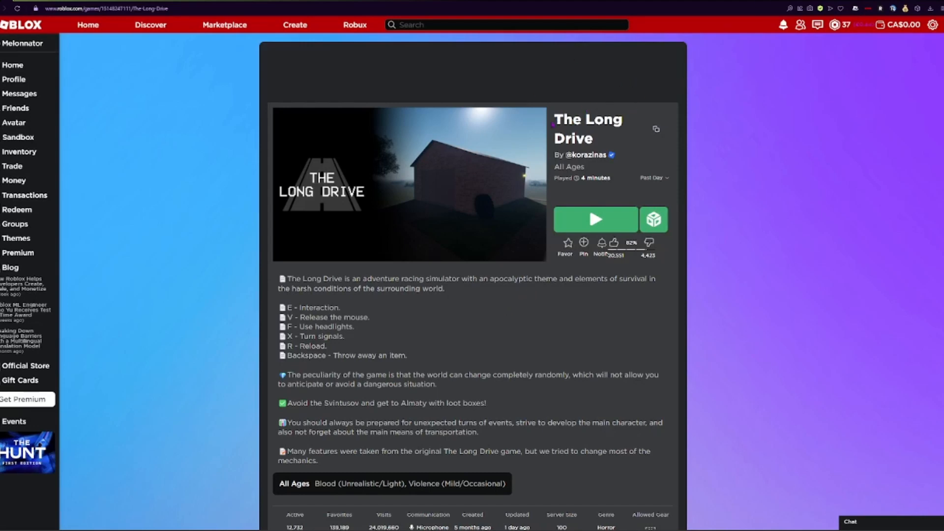
# - Launch The Long Drive from its Roblox game page
pyautogui.doubleClick(586, 119)
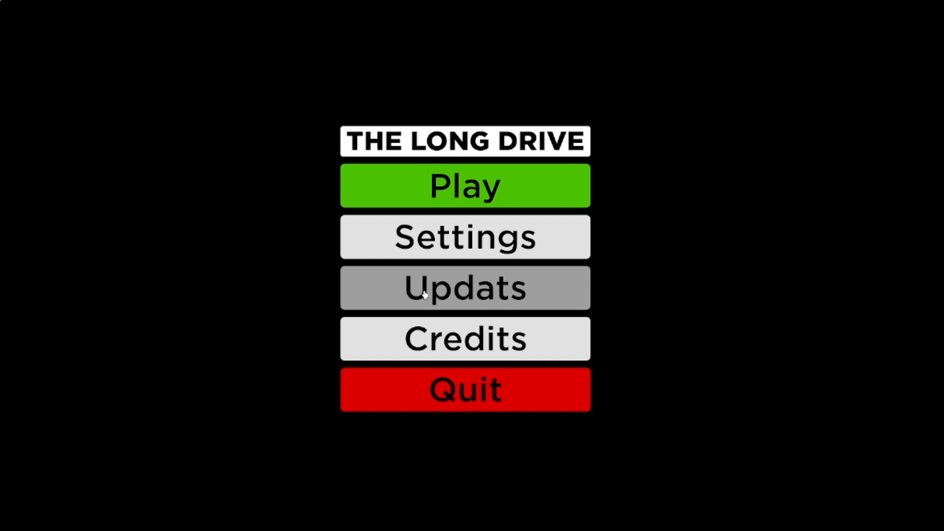
pyautogui.moveTo(502, 297)
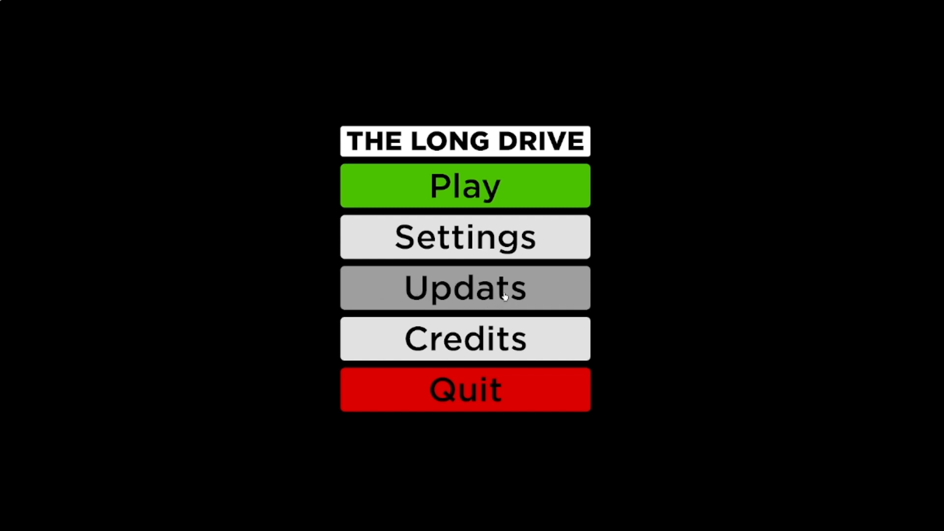
# - Start a new game and choose Single in Game Selection to play alone
pyautogui.click(464, 184)
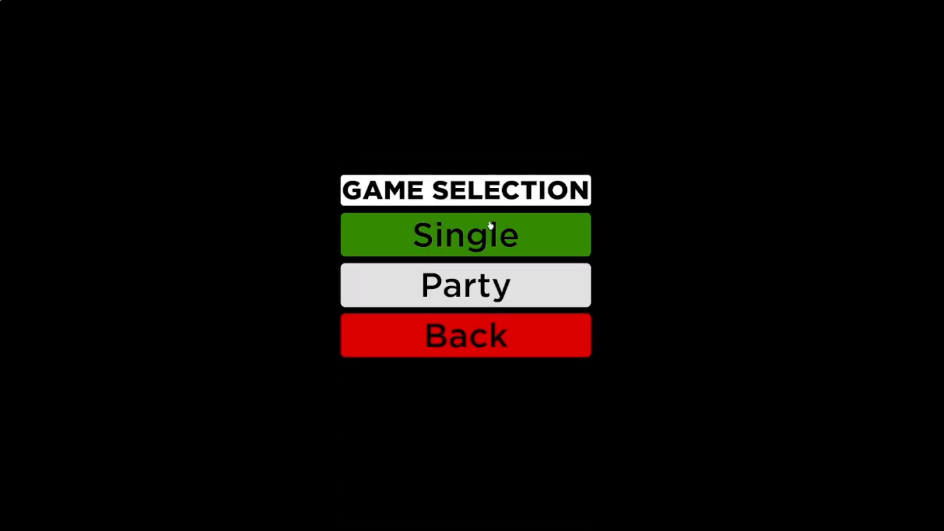
pyautogui.click(489, 228)
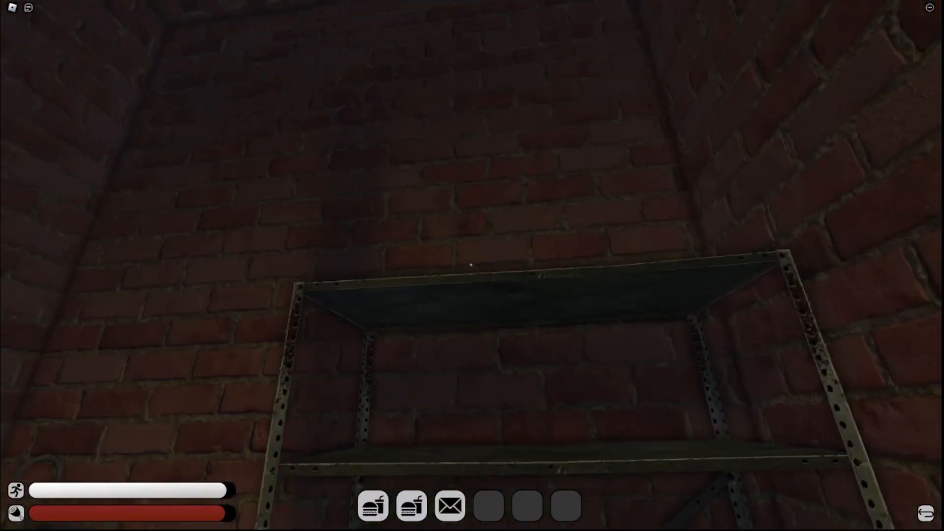
pyautogui.moveTo(469, 265)
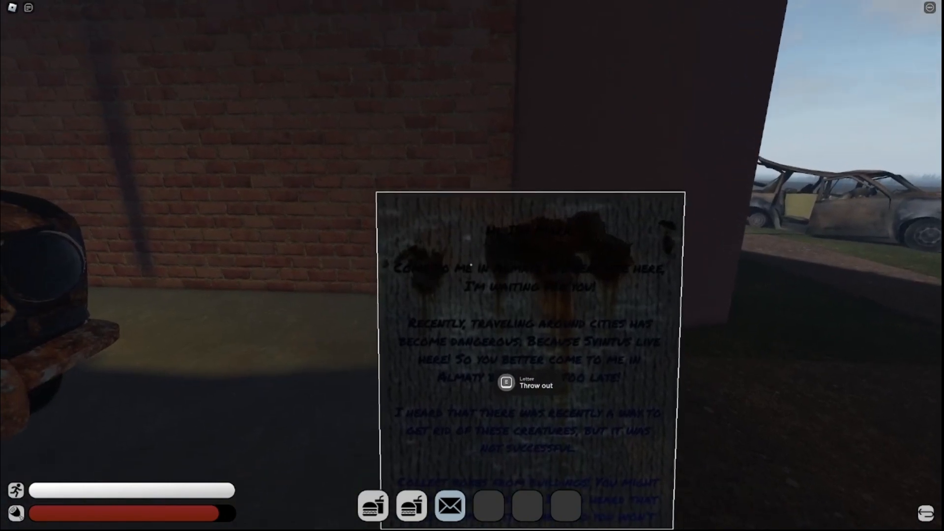
pyautogui.click(506, 386)
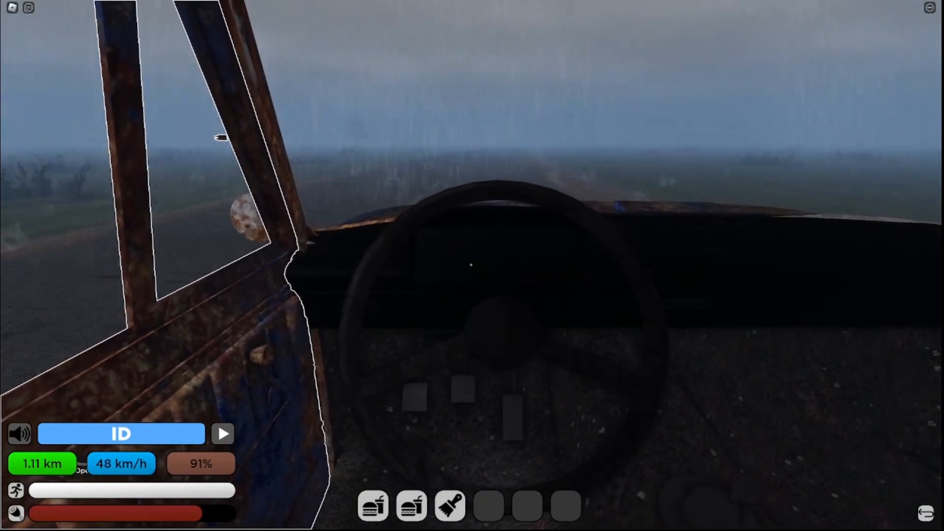
# - Change the volume level in the Roblox experience Settings from the pause menu
pyautogui.press('Escape')
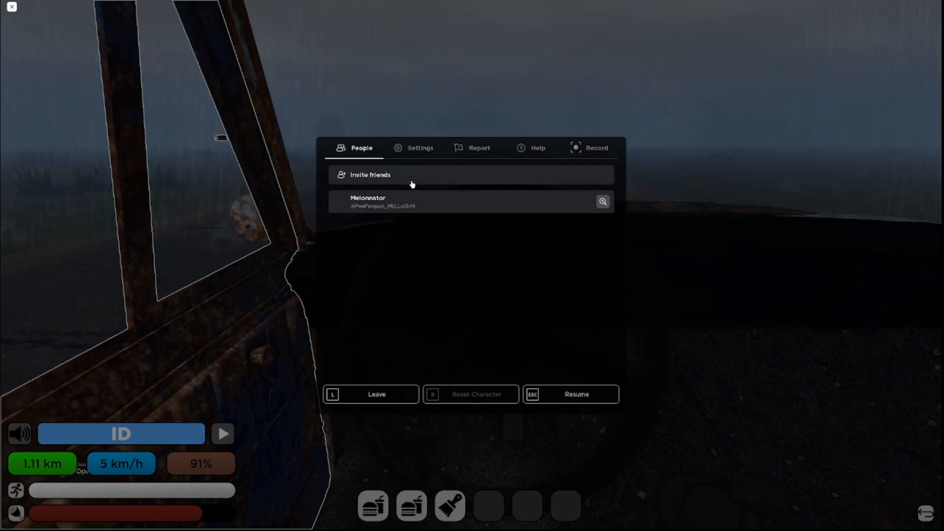
pyautogui.click(419, 147)
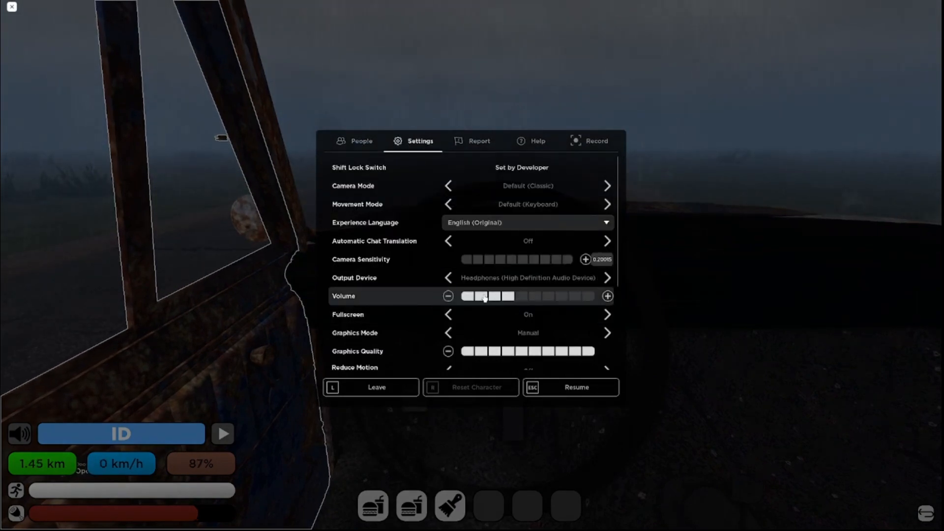
pyautogui.click(576, 388)
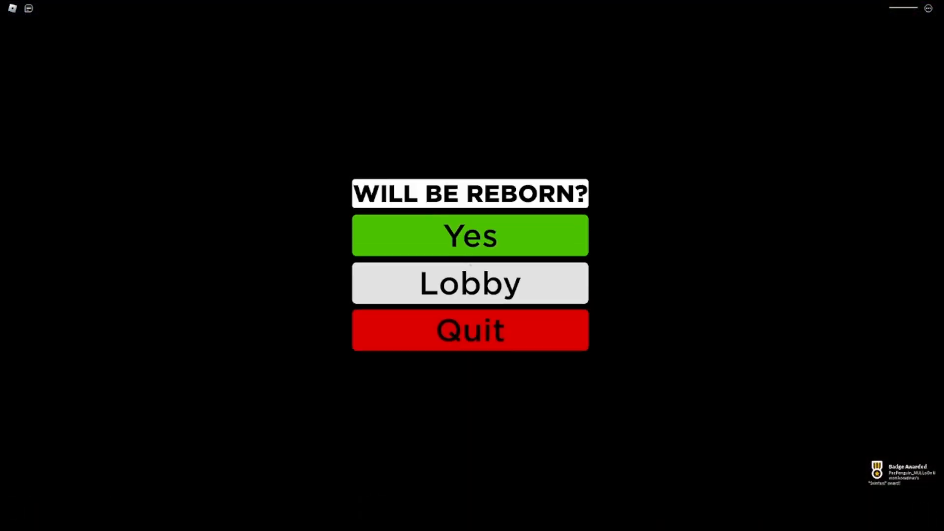
# - Choose rebirth, cancel the Insufficient Funds Robux prompt, and return to the lobby
pyautogui.click(470, 237)
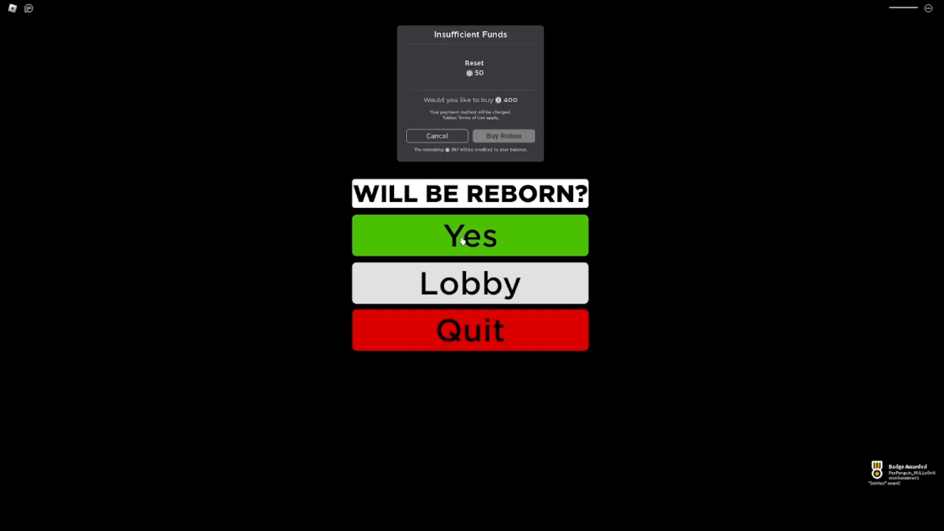
pyautogui.click(437, 136)
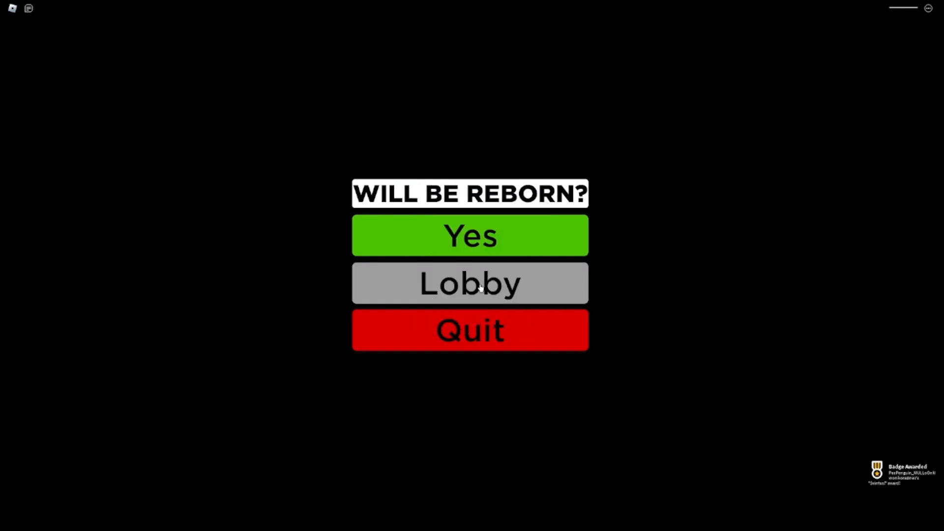
pyautogui.click(470, 236)
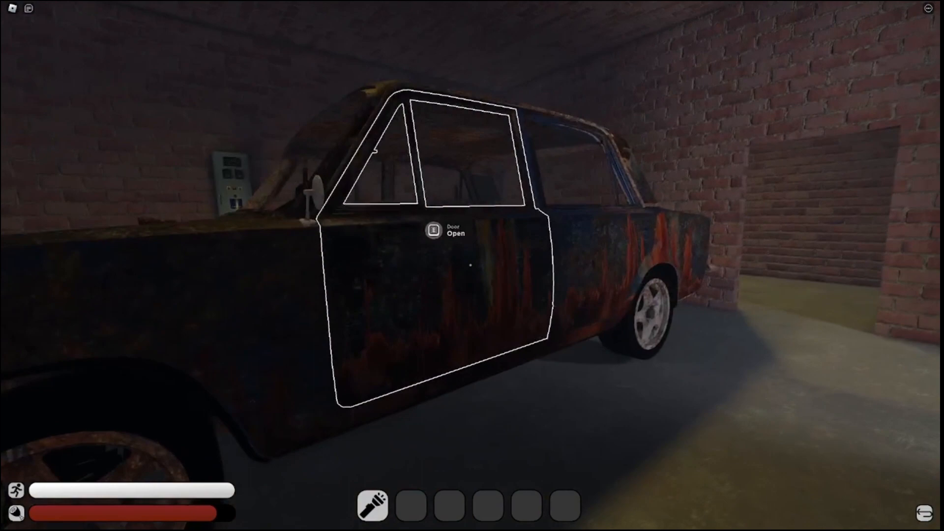
# - Open the rusty car's door in the brick garage
pyautogui.click(433, 231)
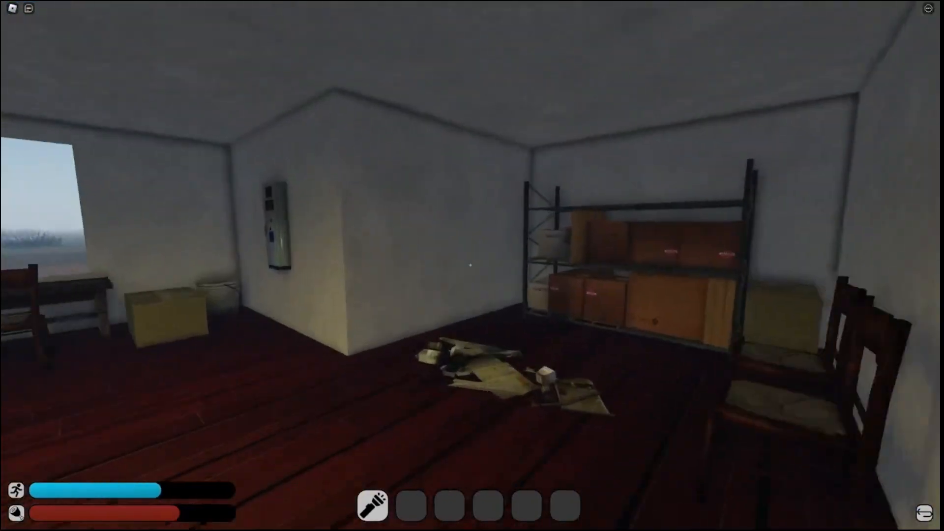
pyautogui.moveTo(467, 264)
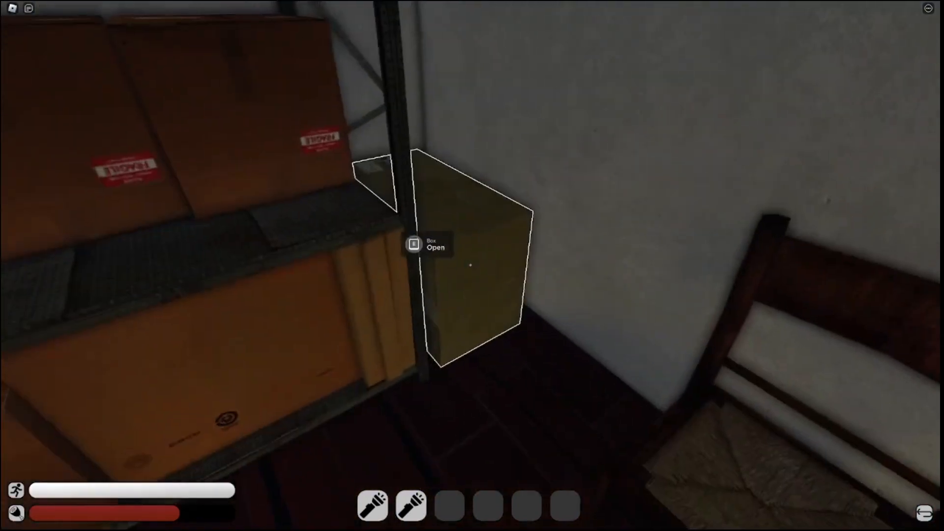
# - Check the box beside the storeroom shelves for supplies
pyautogui.click(414, 246)
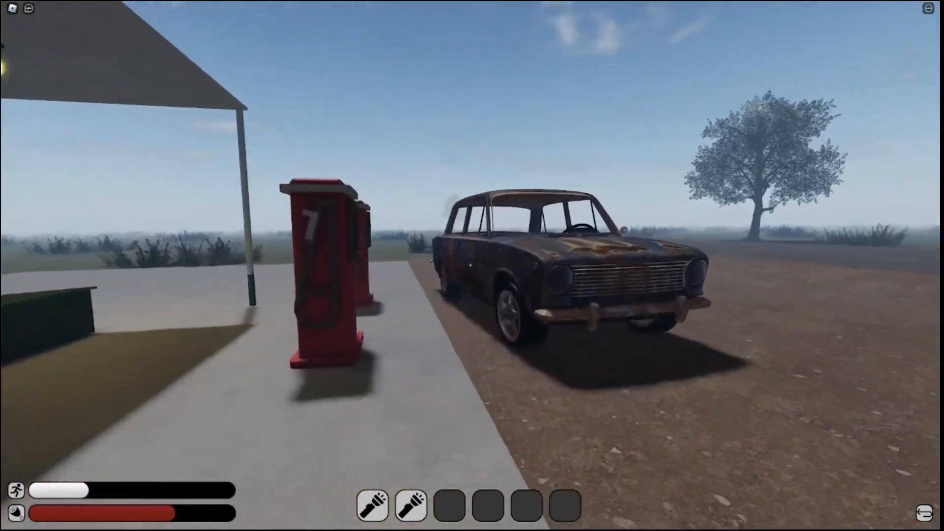
pyautogui.moveTo(556, 238)
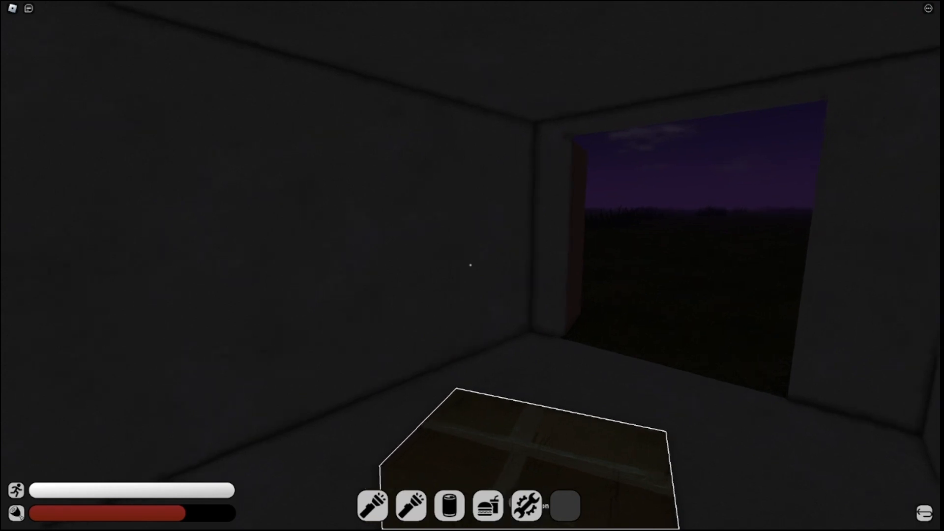
# - Check the dark house room for items to pick up
pyautogui.click(448, 510)
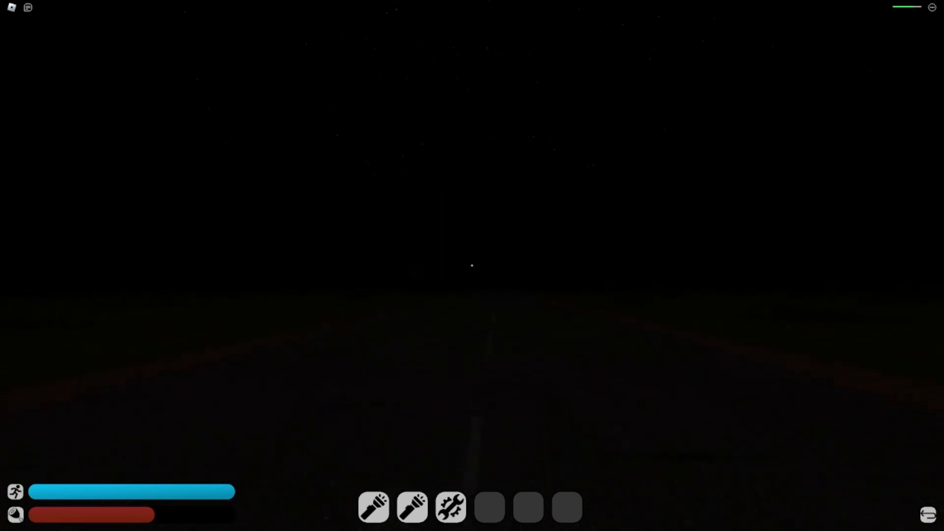
# - Continue along the pitch-dark road as the run ends
pyautogui.click(374, 512)
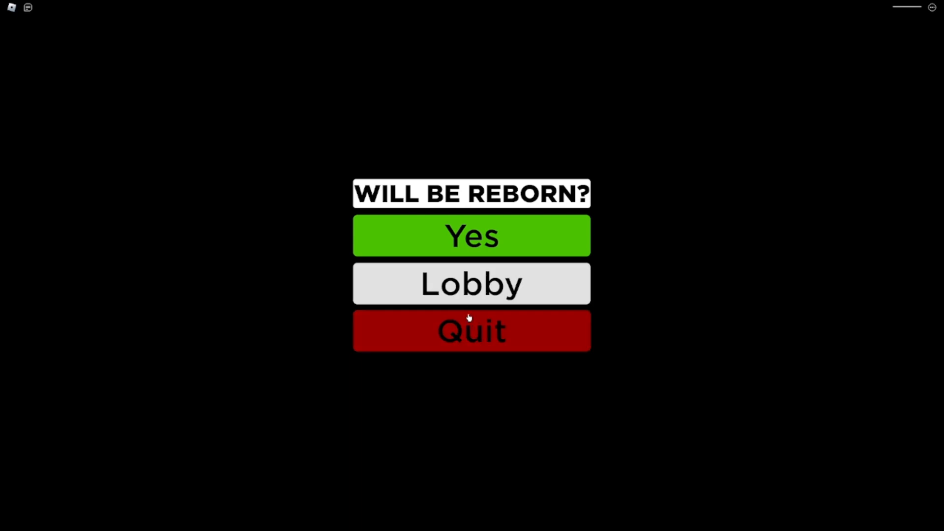
pyautogui.moveTo(444, 335)
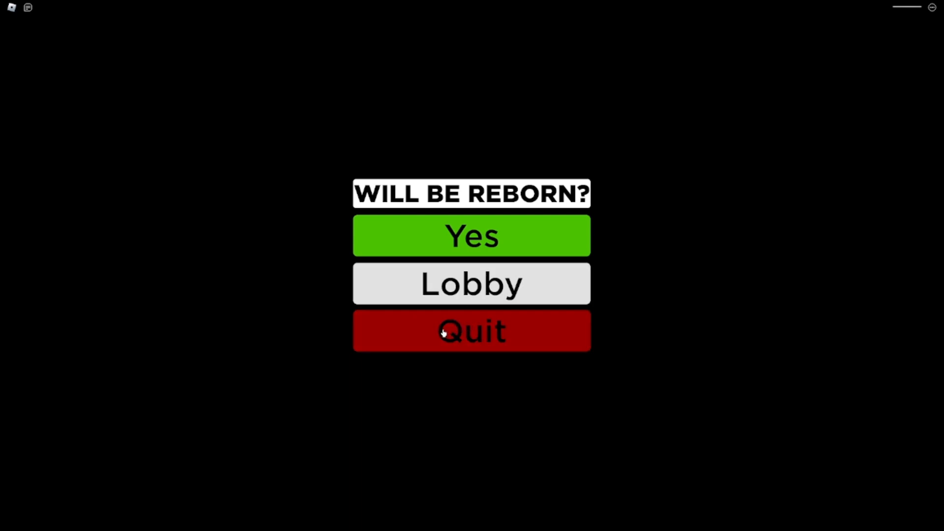
pyautogui.moveTo(440, 326)
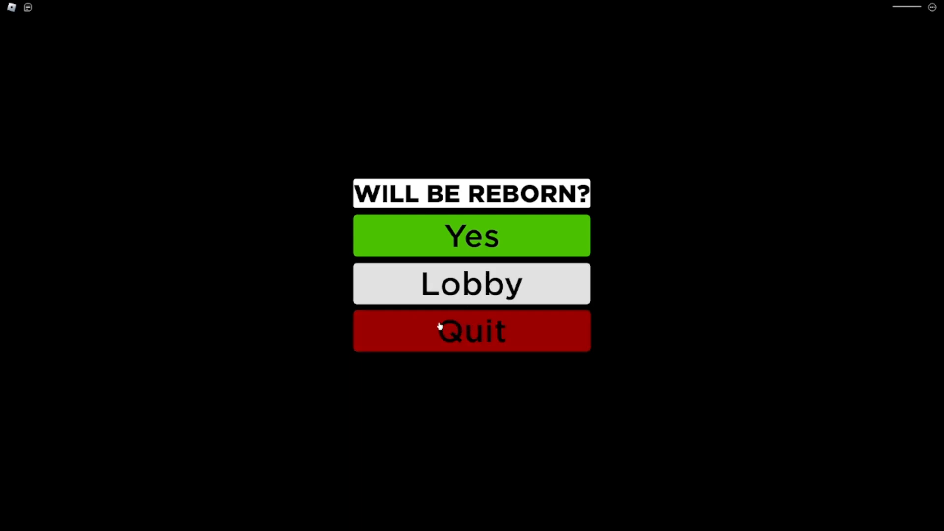
pyautogui.moveTo(434, 327)
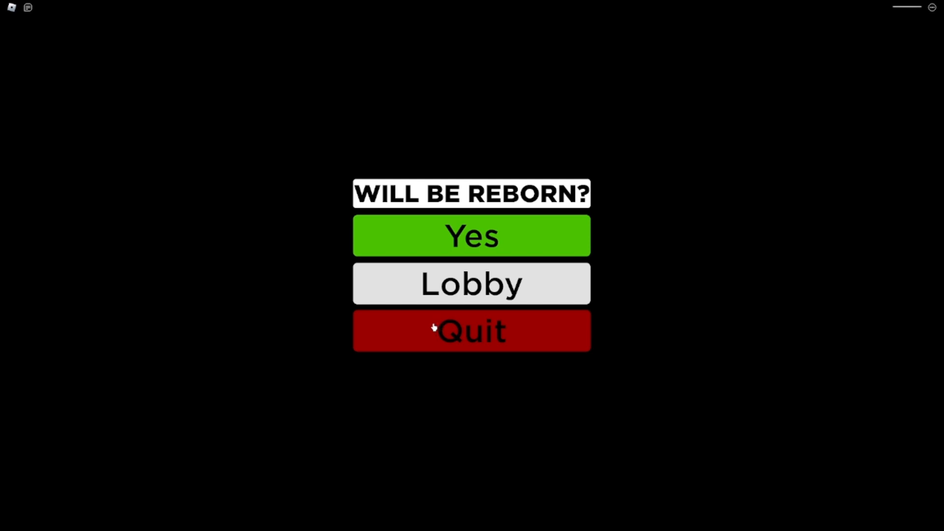